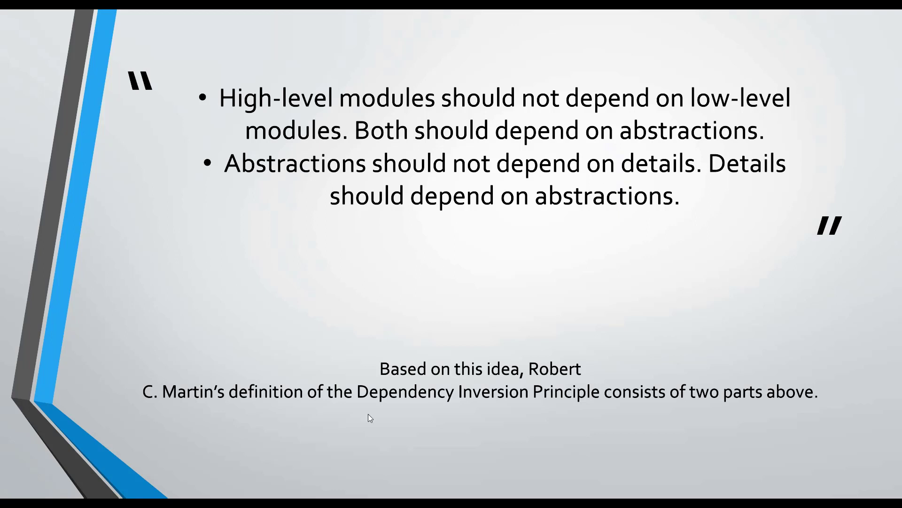
mouse_move(393, 414)
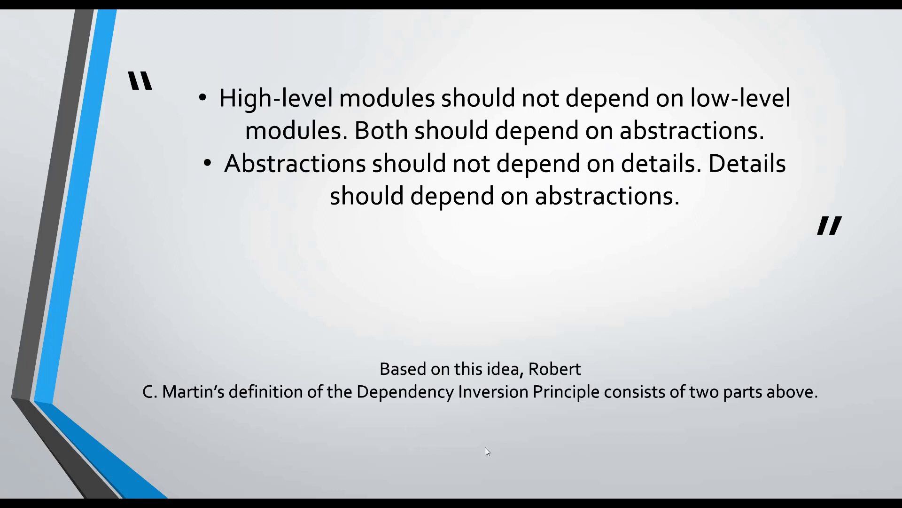
mouse_move(552, 372)
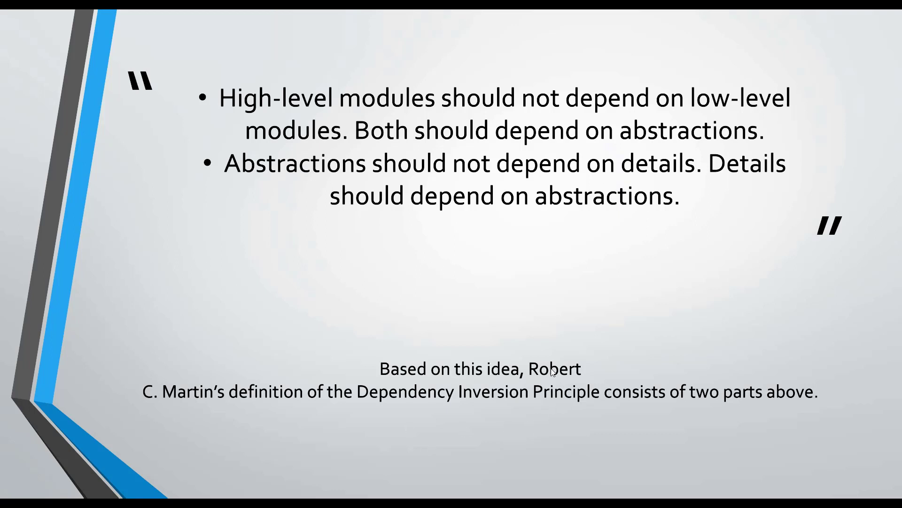
mouse_move(455, 325)
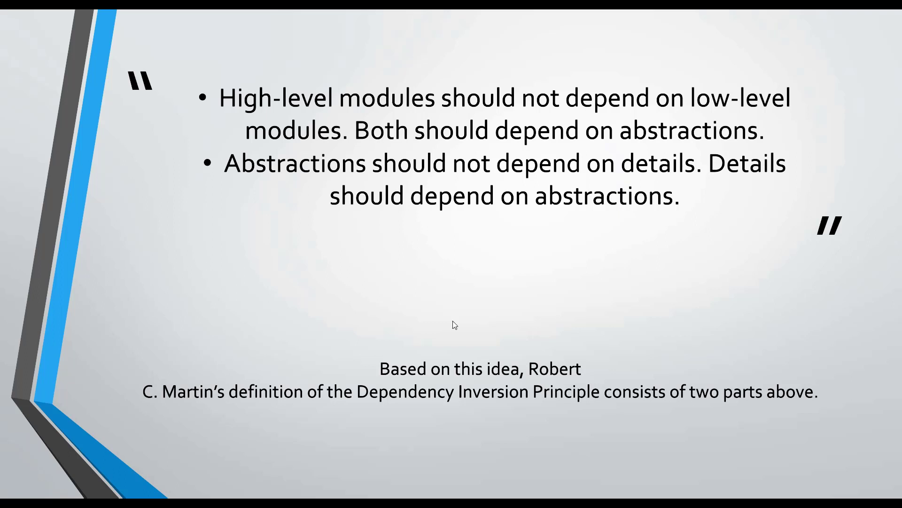
mouse_move(476, 357)
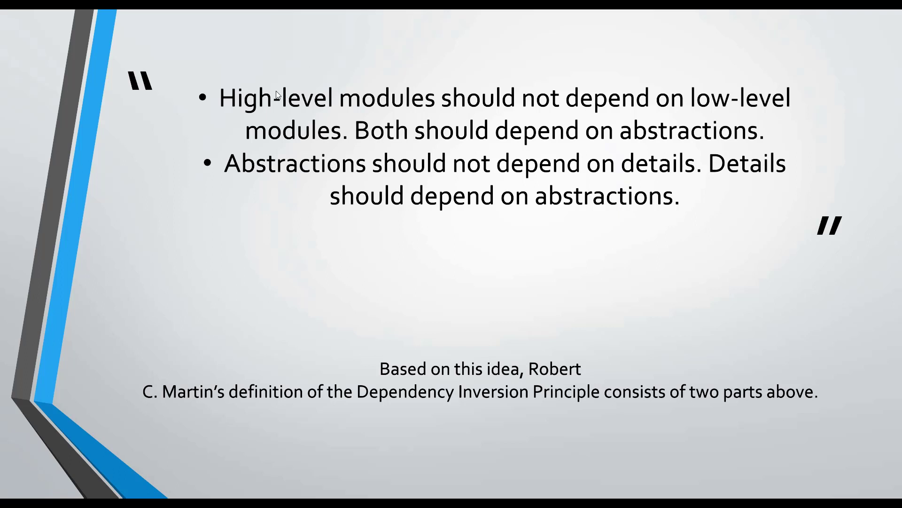
mouse_move(613, 124)
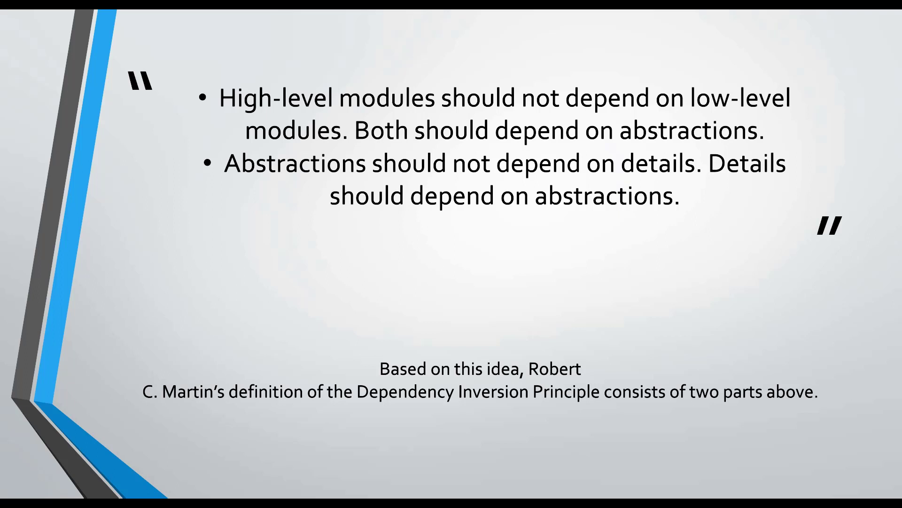
mouse_move(762, 119)
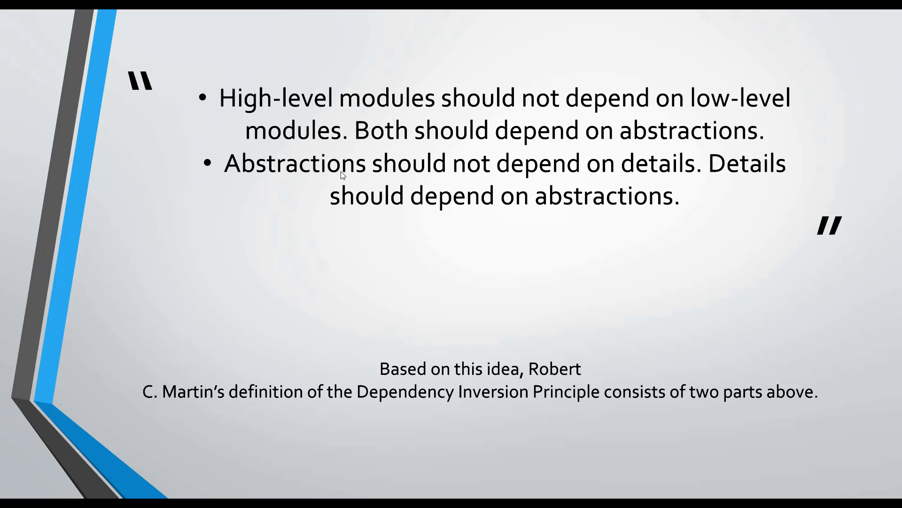
mouse_move(449, 192)
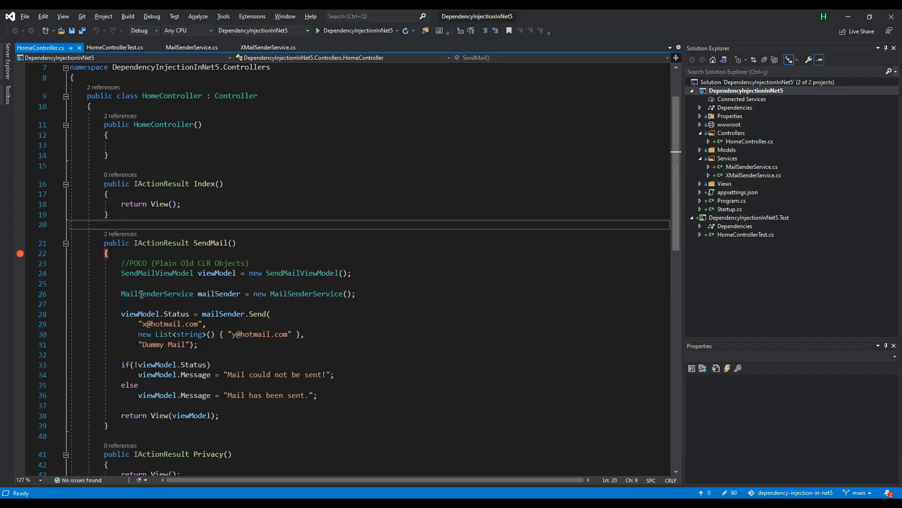
- Select the MailSenderService type used in HomeController's SendMail action to jump to its definition
double_click(157, 273)
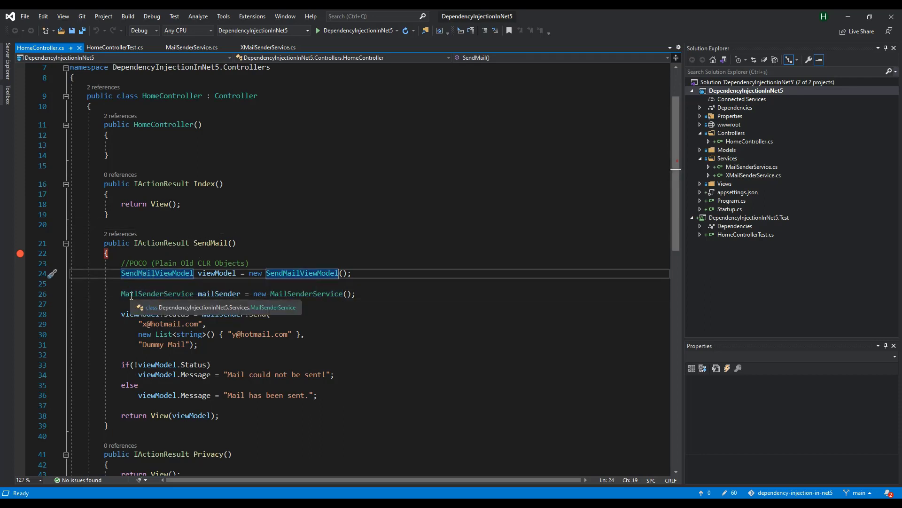
click(157, 294)
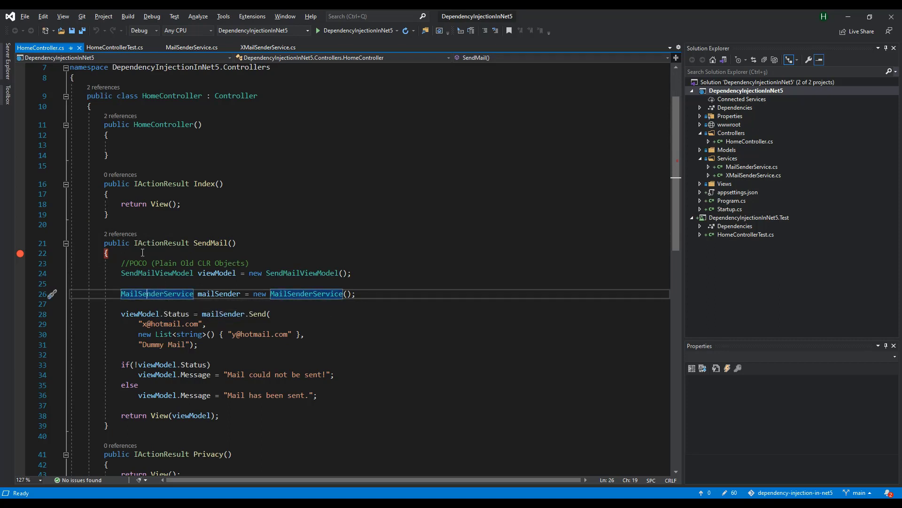
mouse_move(156, 293)
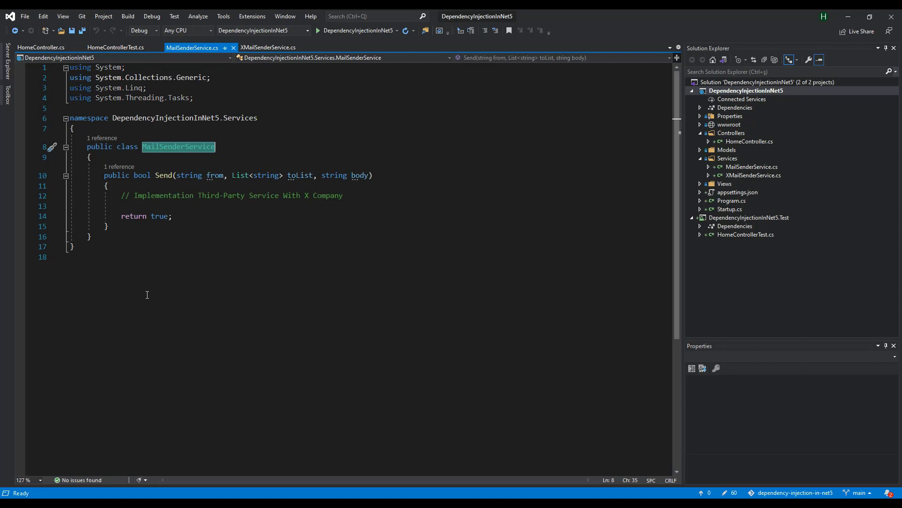
mouse_move(179, 138)
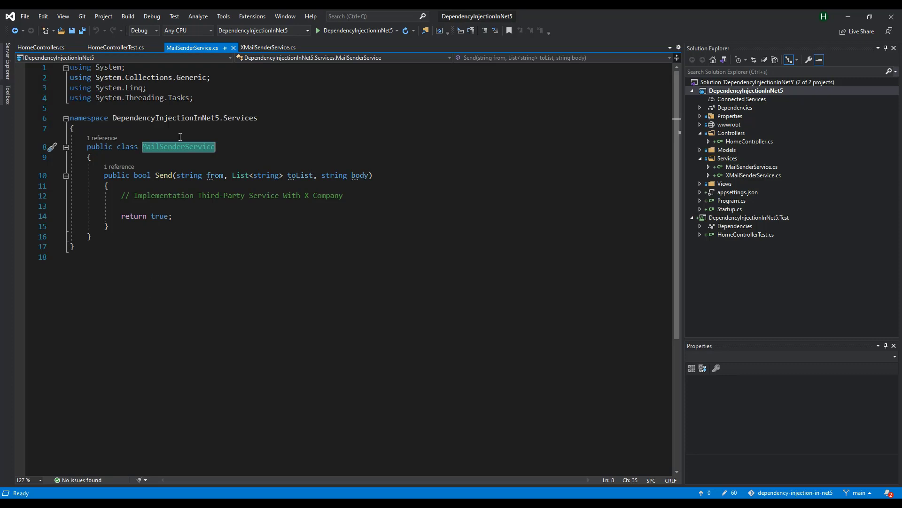
mouse_move(178, 146)
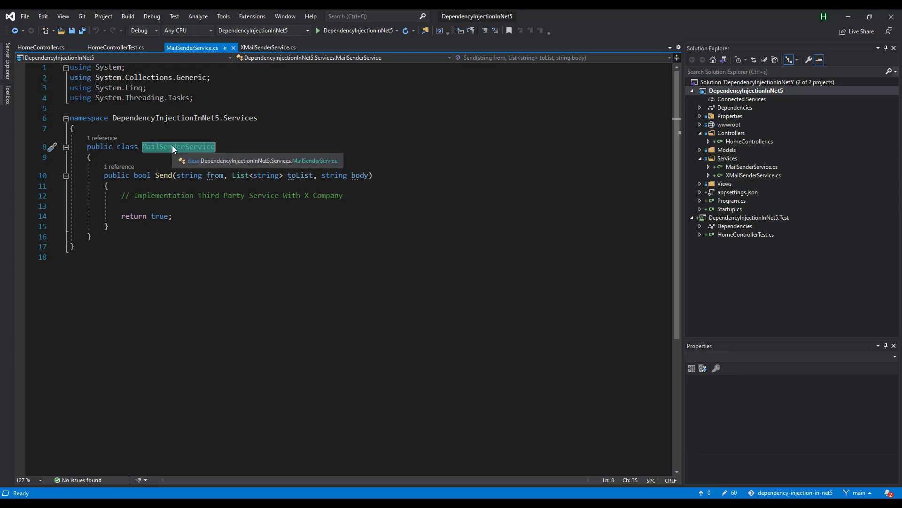
- Start Extract interface... from the Quick Actions refactorings on the MailSenderService class name
right_click(179, 147)
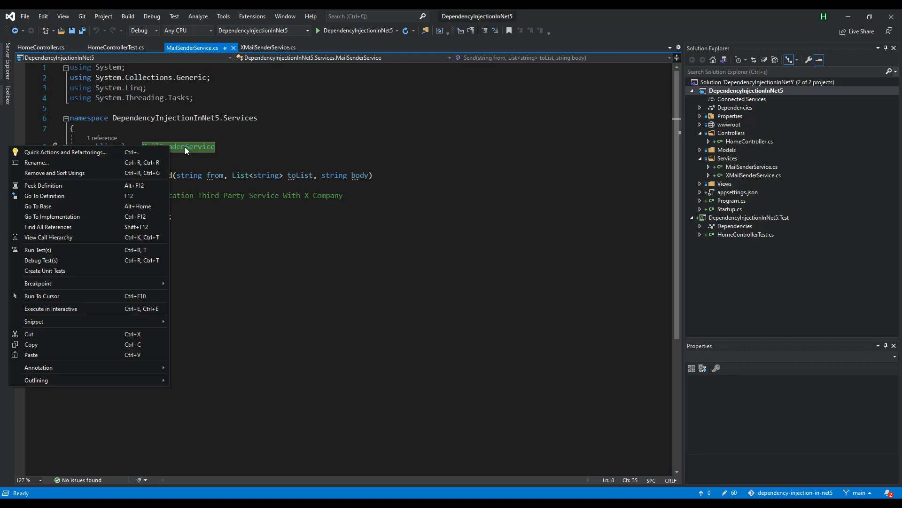
mouse_move(204, 150)
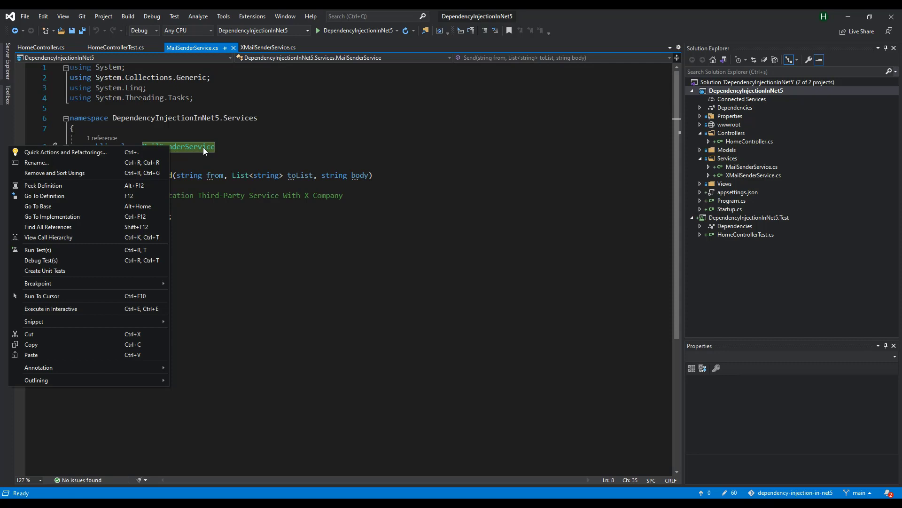
mouse_move(54, 158)
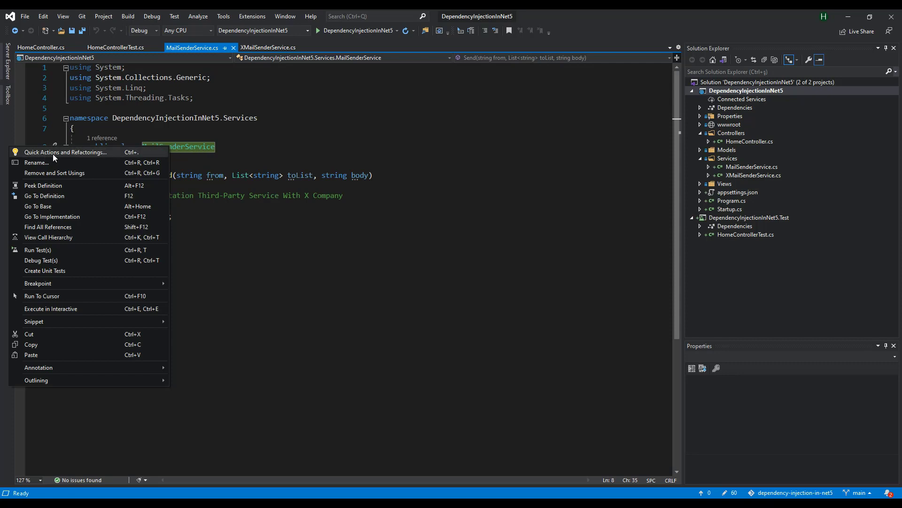
click(65, 152)
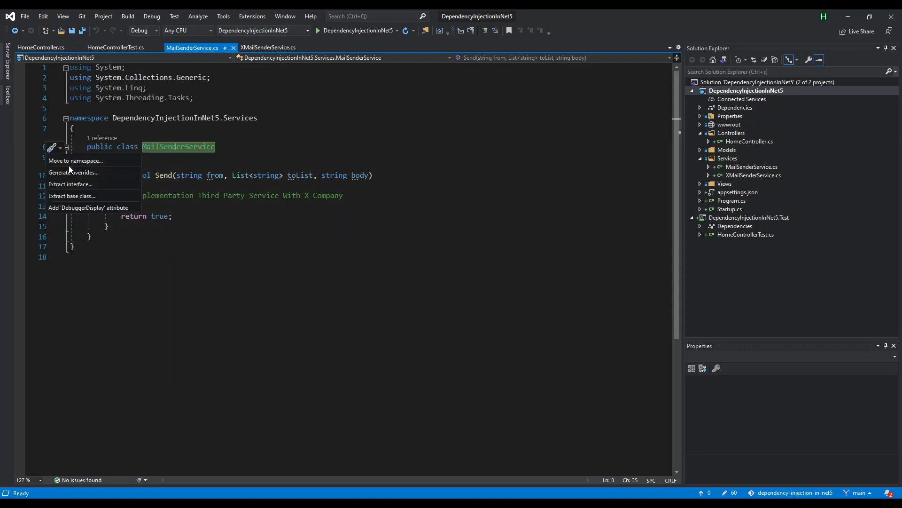
mouse_move(71, 183)
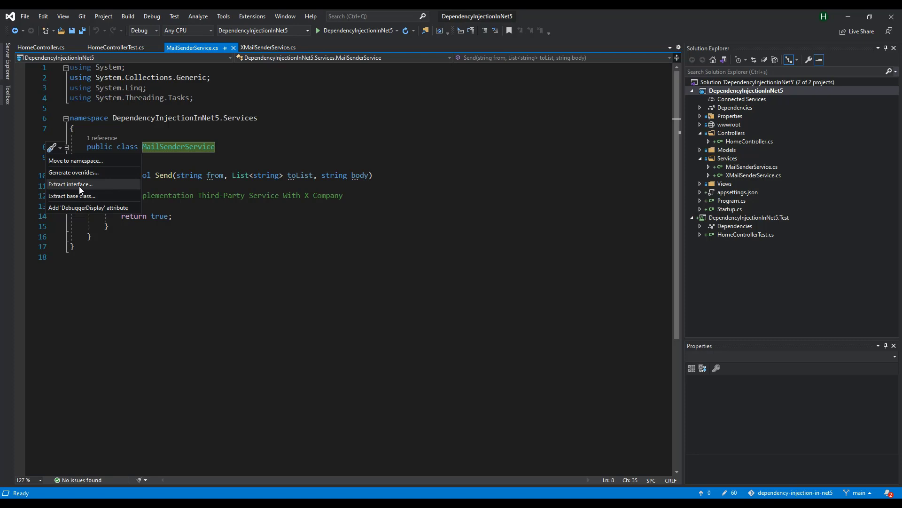
click(70, 184)
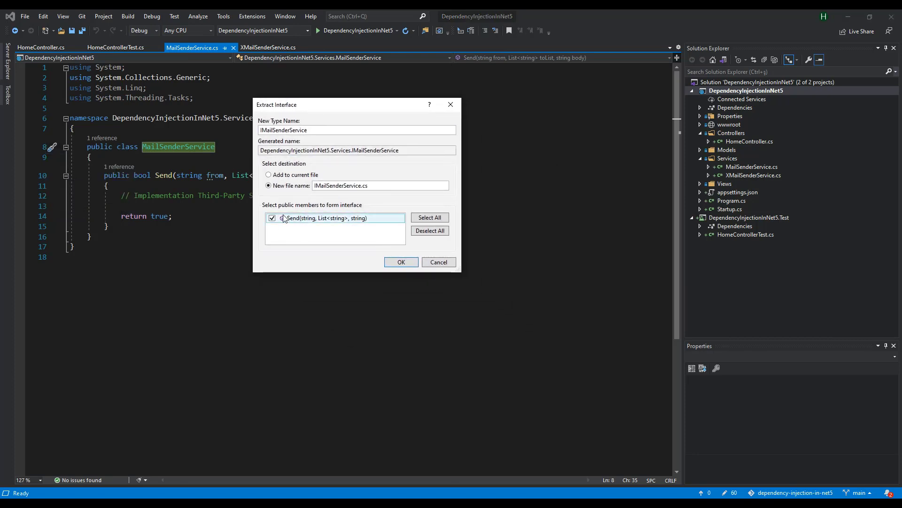
- Create IMailSenderService.cs with the Send method and show it in the Services folder
click(402, 263)
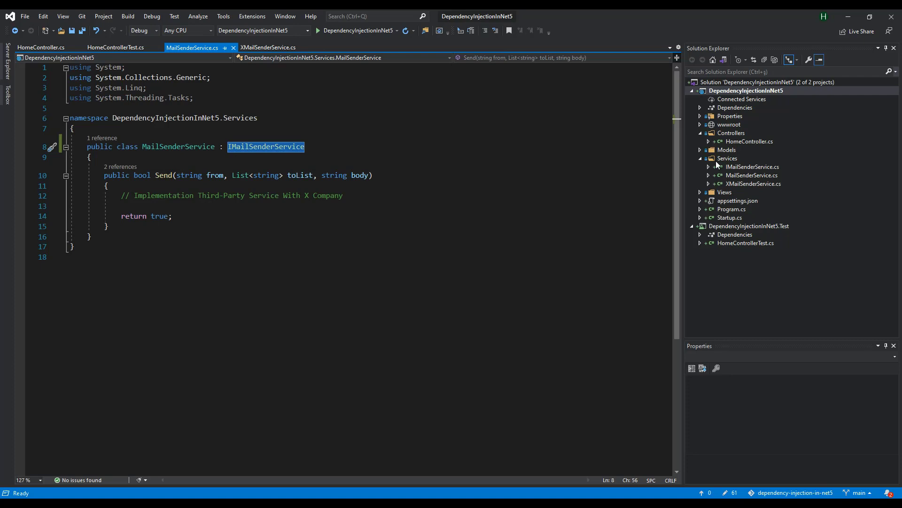
click(727, 158)
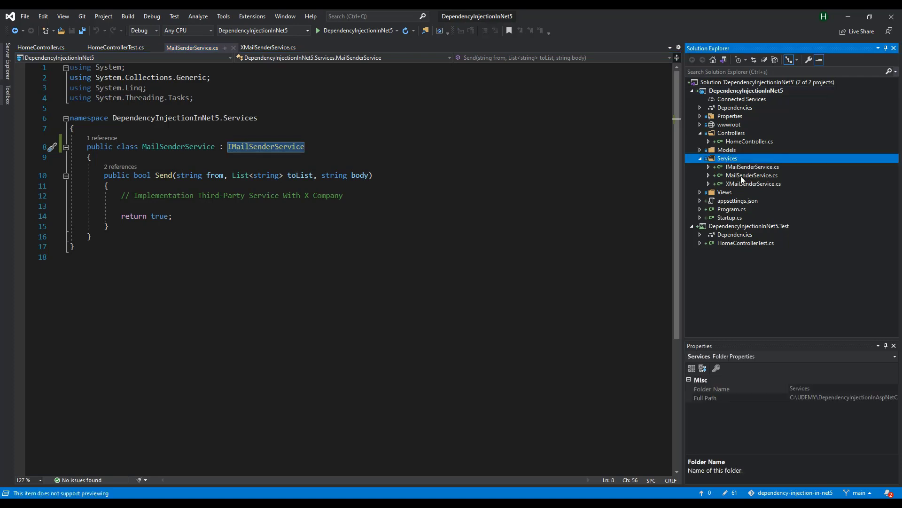
mouse_move(737, 170)
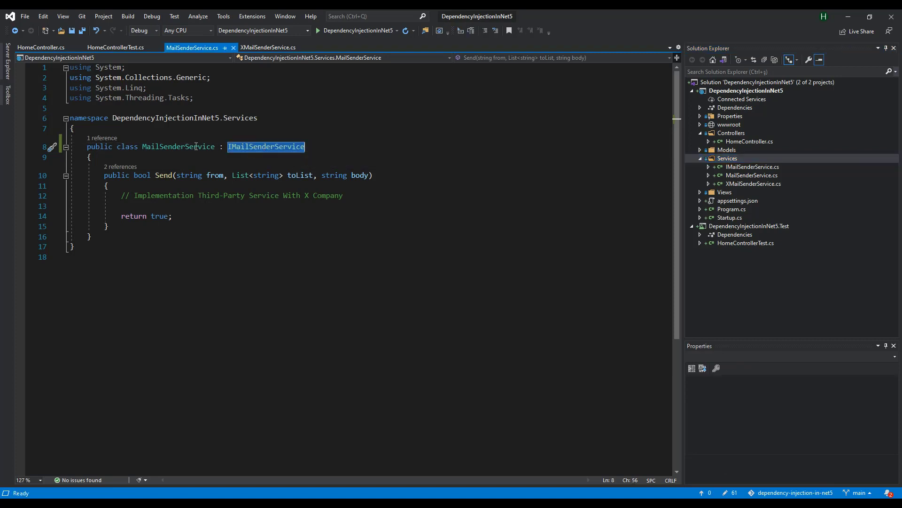
double_click(177, 146)
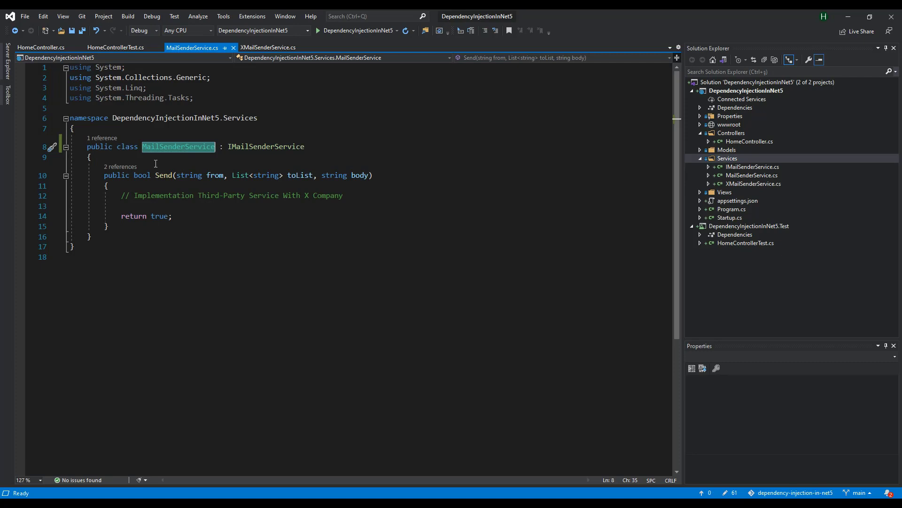
mouse_move(167, 152)
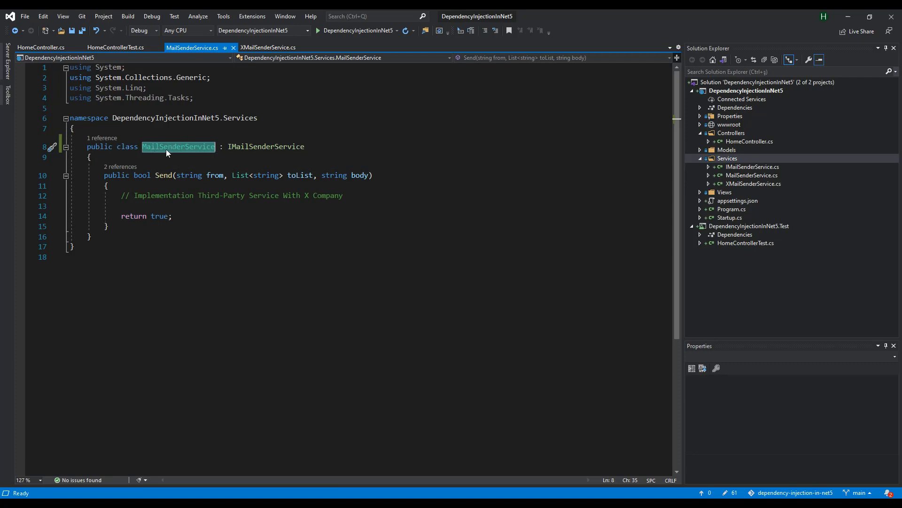
mouse_move(178, 233)
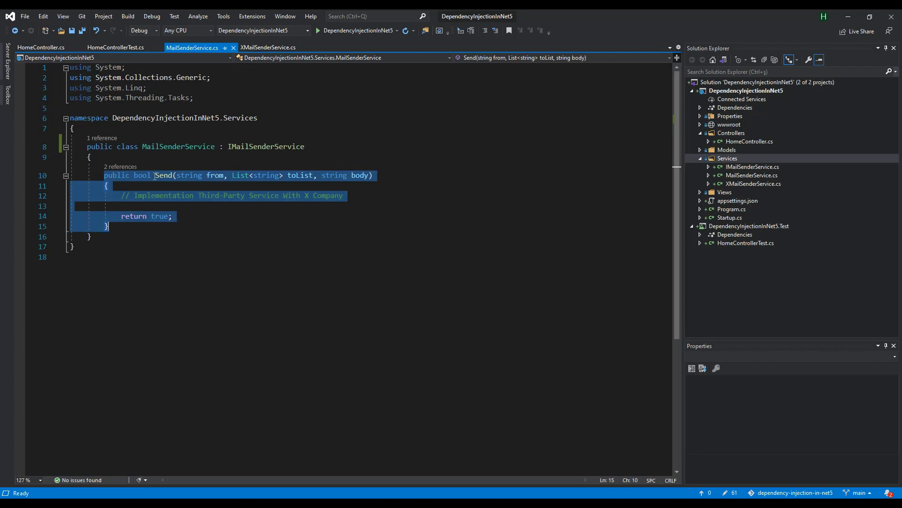
double_click(265, 147)
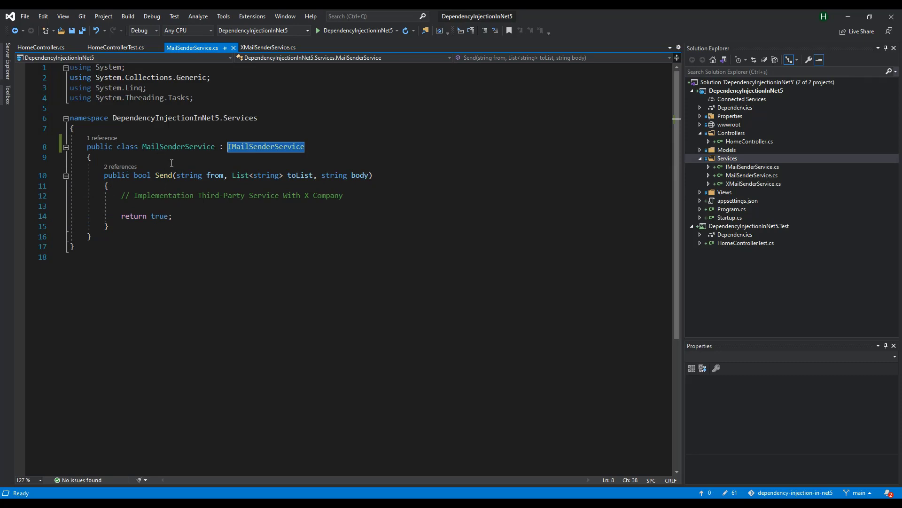
click(373, 176)
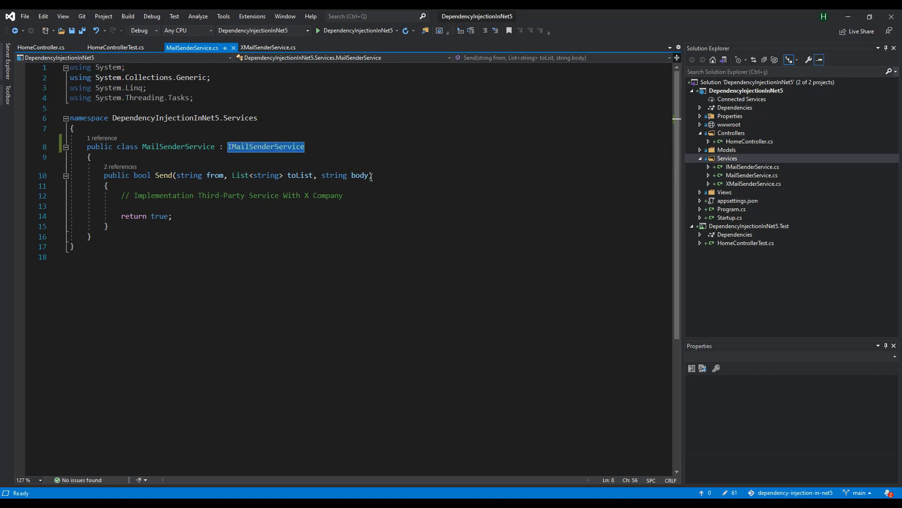
mouse_move(437, 243)
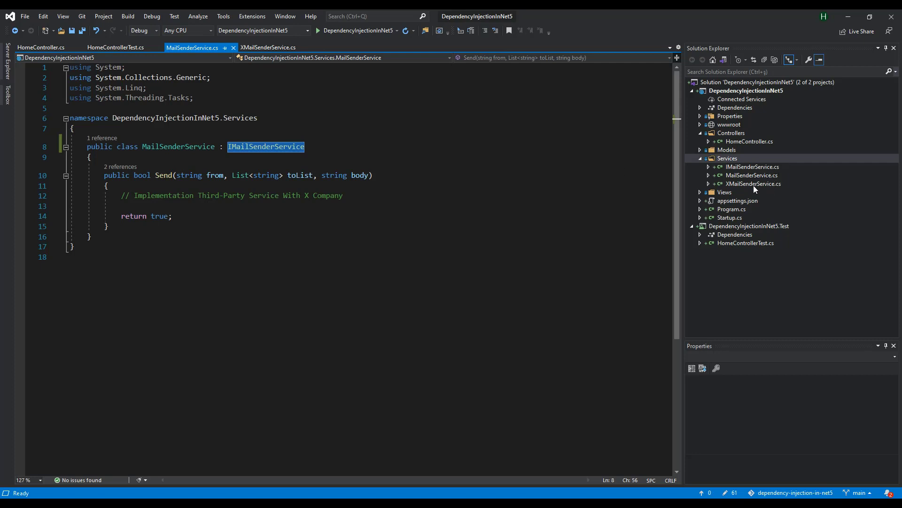
mouse_move(745, 189)
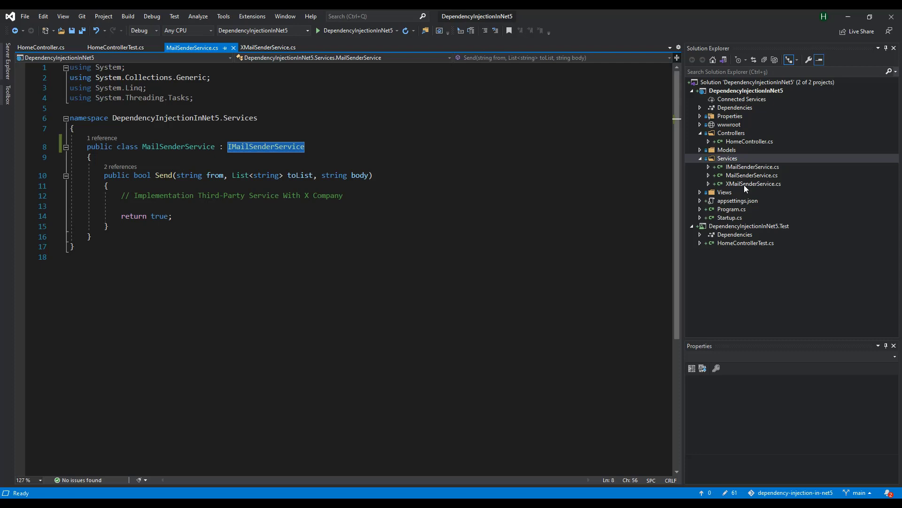
- Declare XMailSenderService as implementing IMailSenderService by adding ': IMailSenderService' after the class name
click(268, 47)
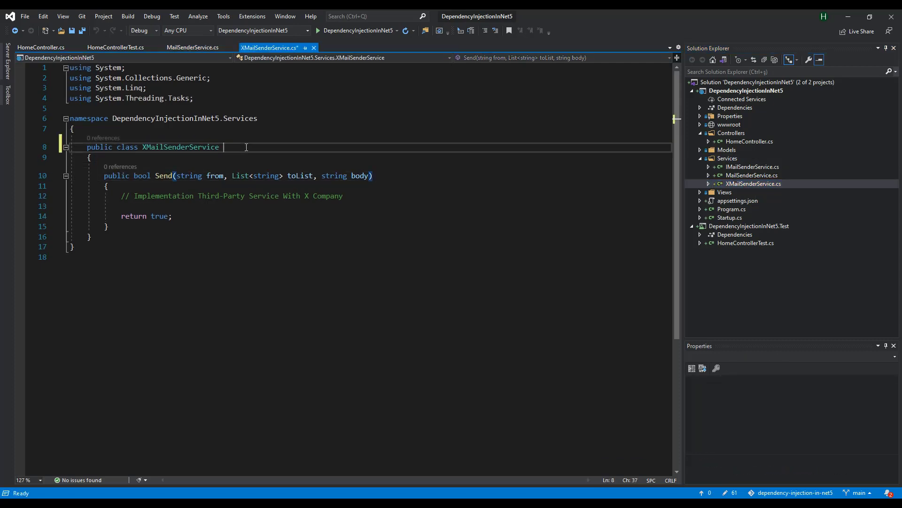
text(: IMailSenderService)
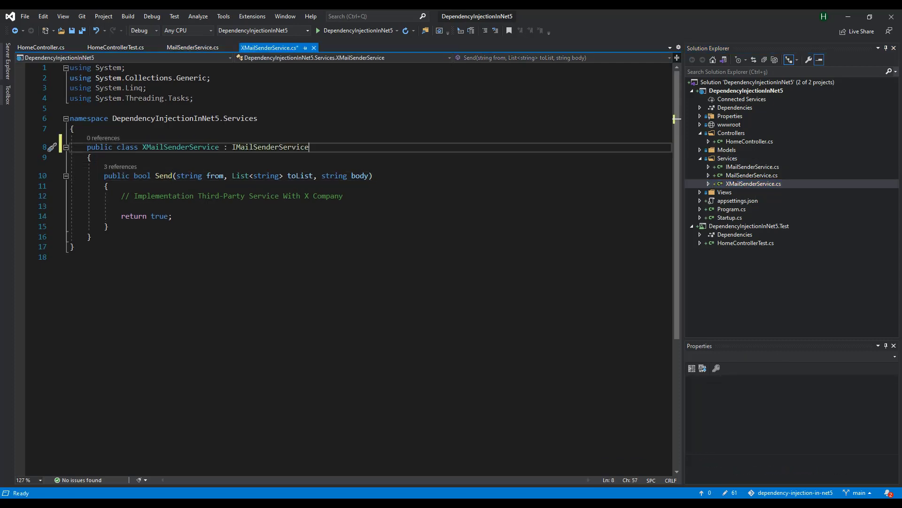
double_click(269, 146)
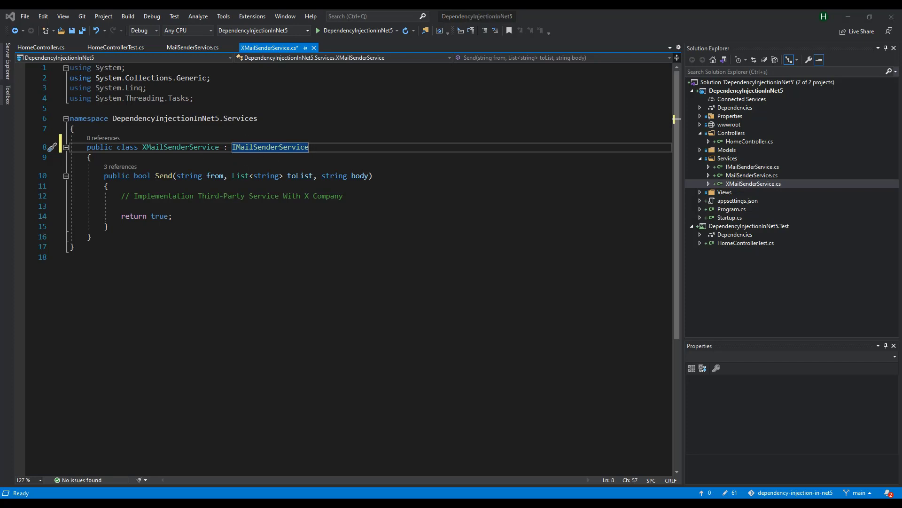
mouse_move(188, 175)
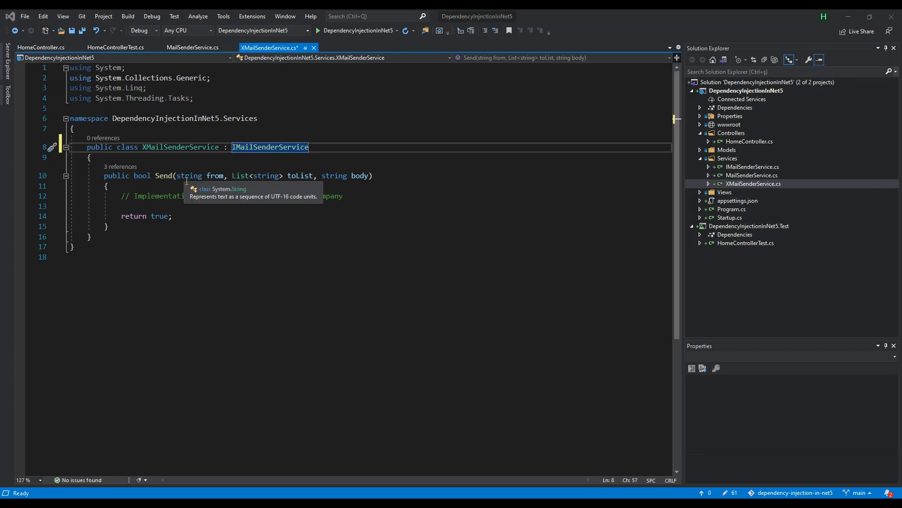
mouse_move(165, 228)
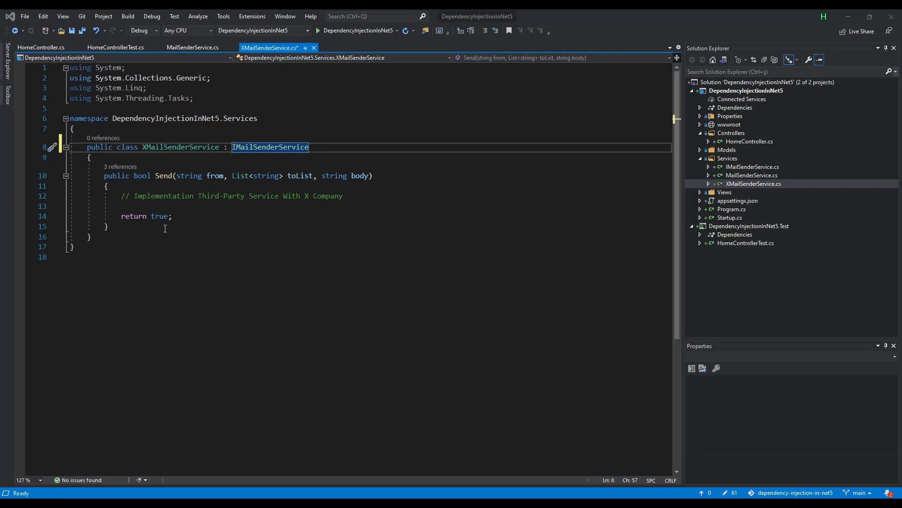